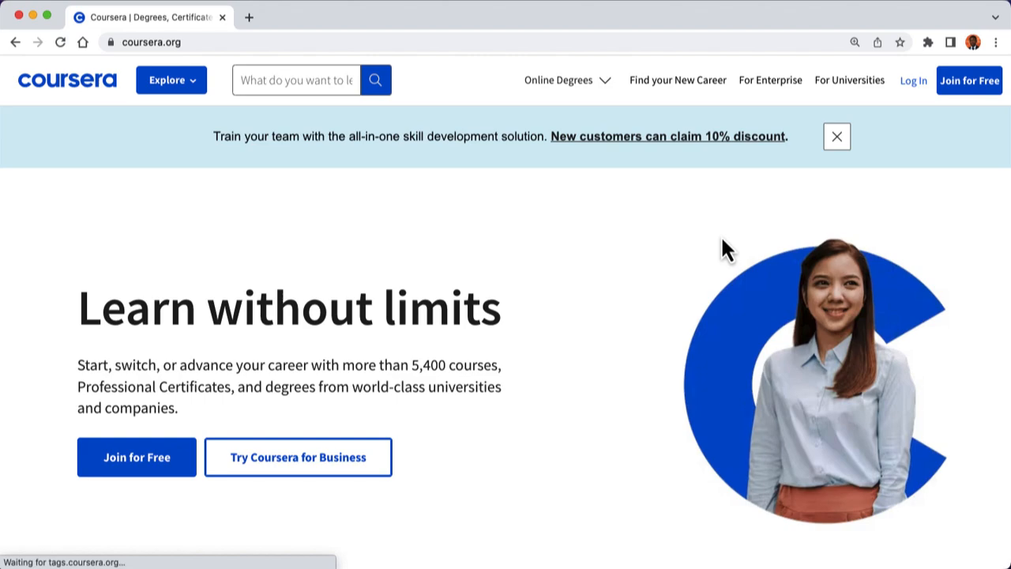
pyautogui.moveTo(913, 79)
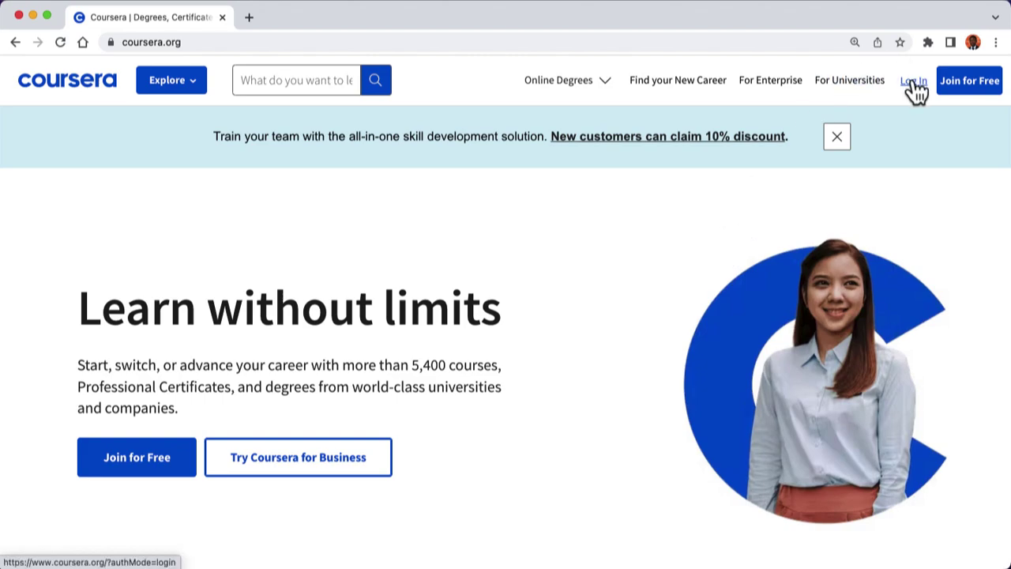
# Sign in to Coursera with the Google account.
pyautogui.click(913, 79)
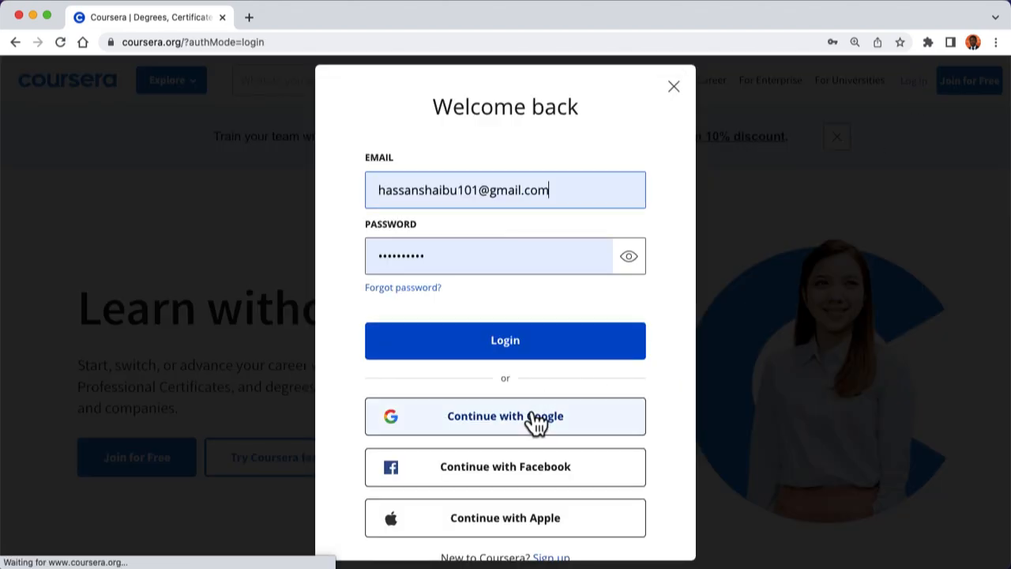
pyautogui.click(505, 340)
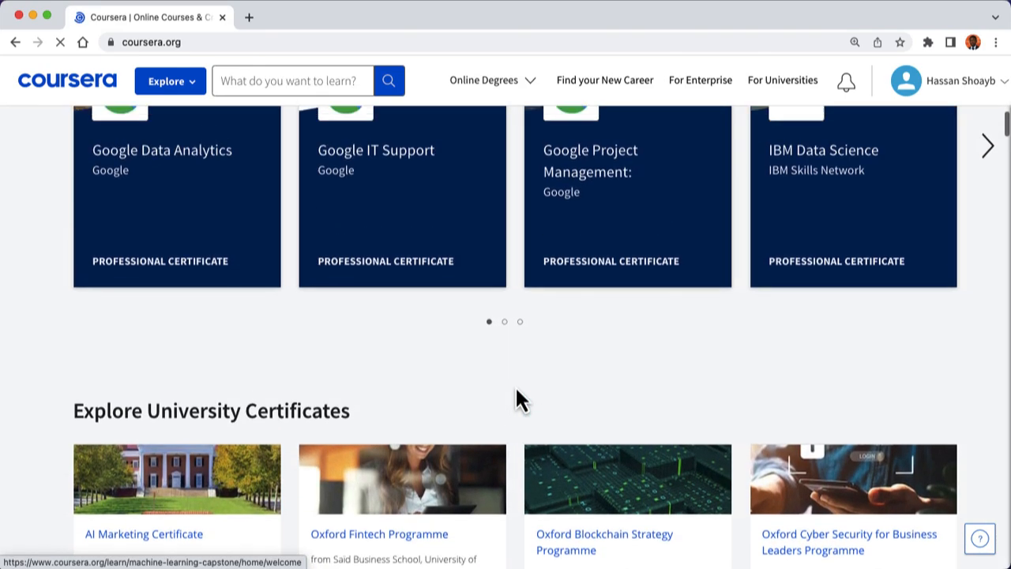
# Start a course search from the homepage search box.
pyautogui.scroll(-3)
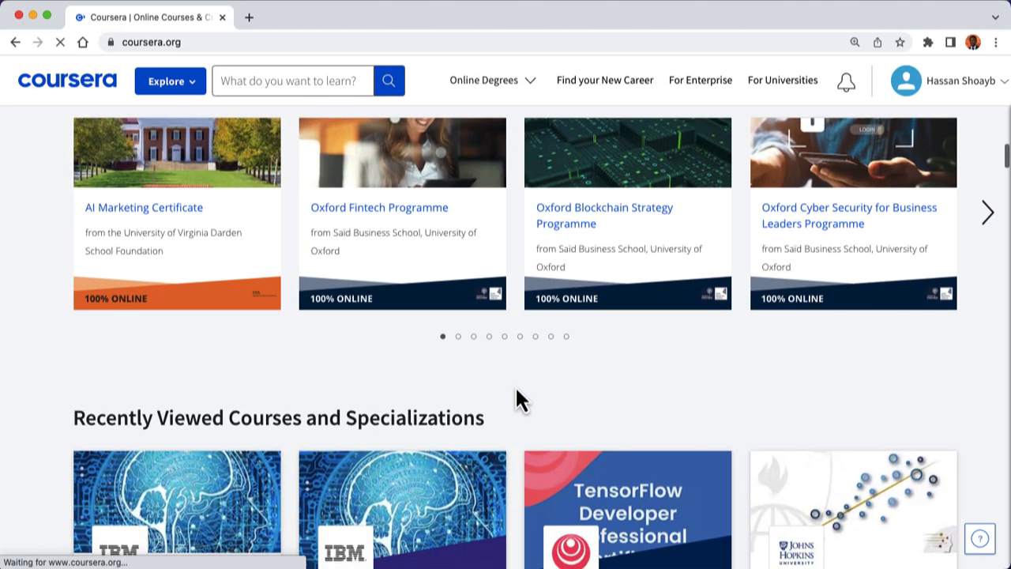
pyautogui.click(306, 81)
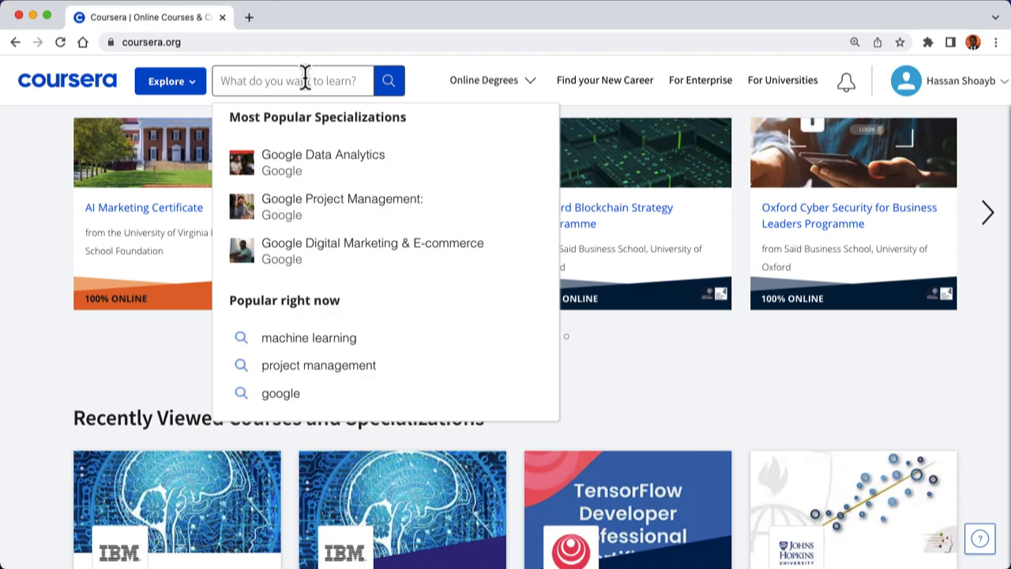
pyautogui.moveTo(330, 82)
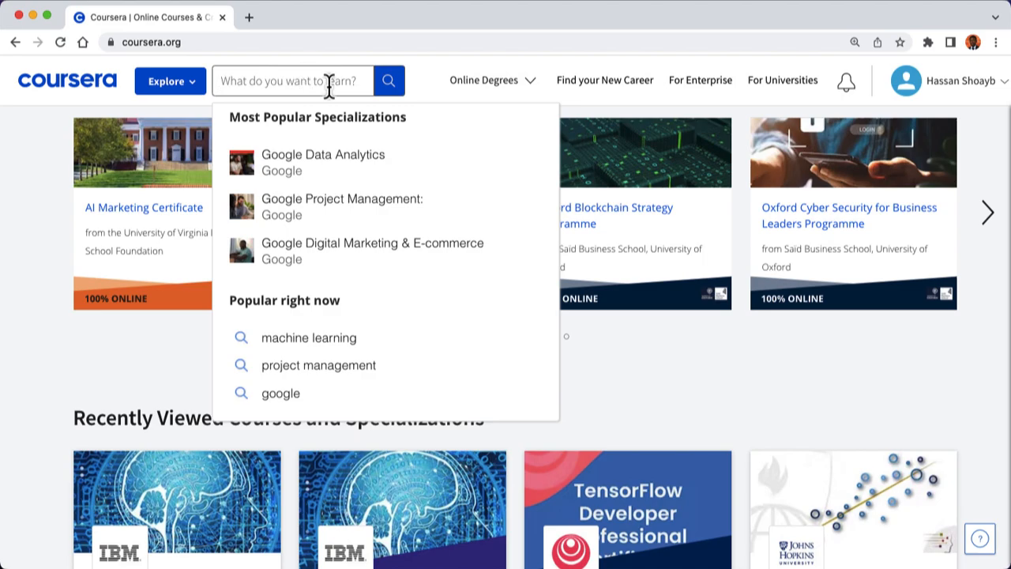
# Search for 'python' and browse the results including Python for Everybody.
pyautogui.write('python')
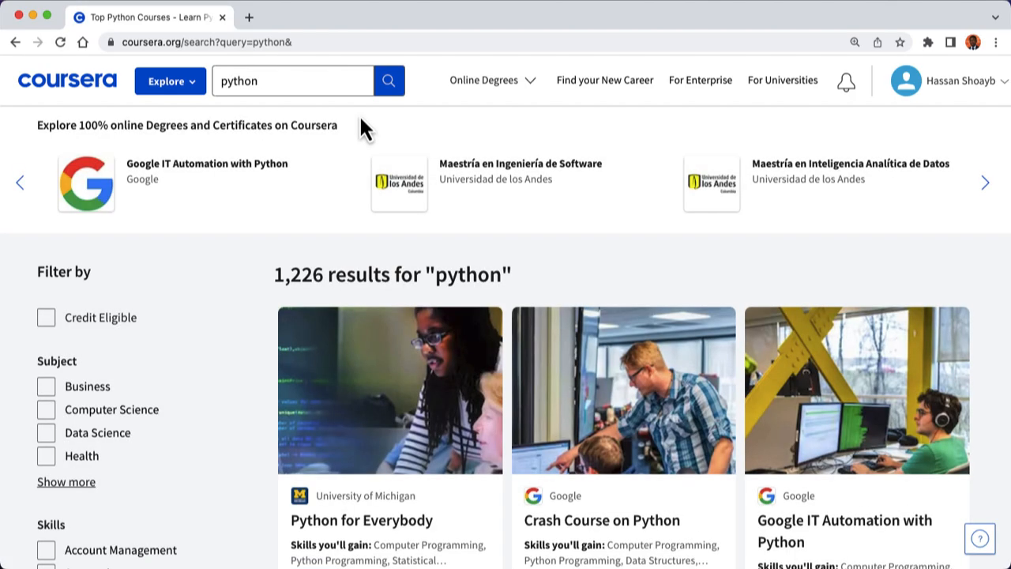
pyautogui.scroll(-3)
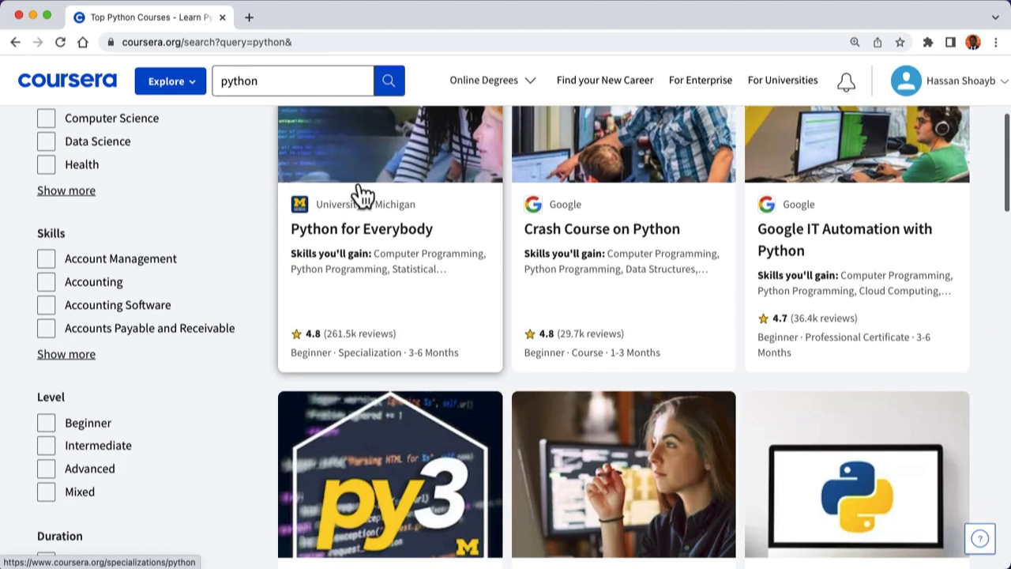
pyautogui.scroll(-3)
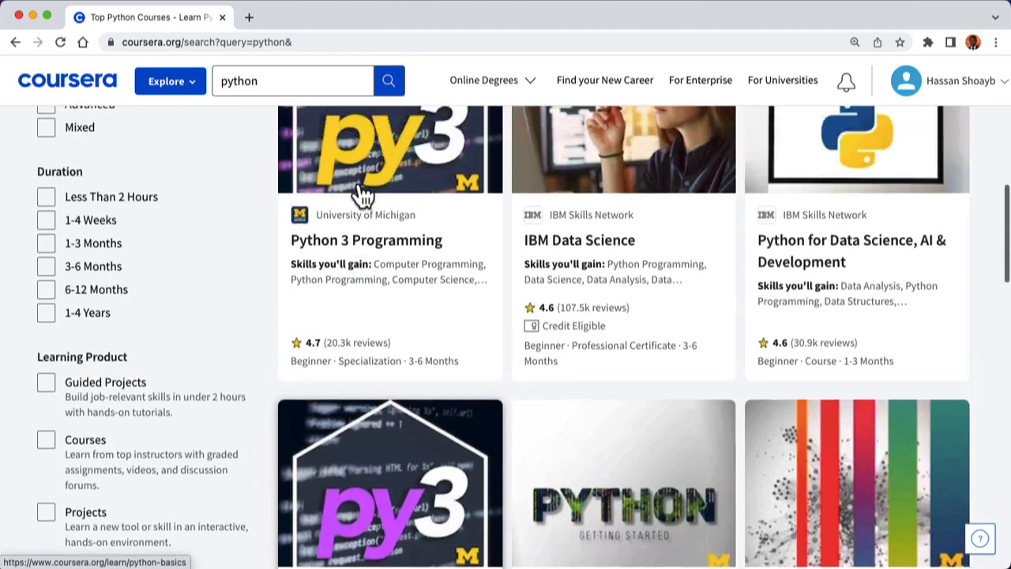
pyautogui.scroll(-3)
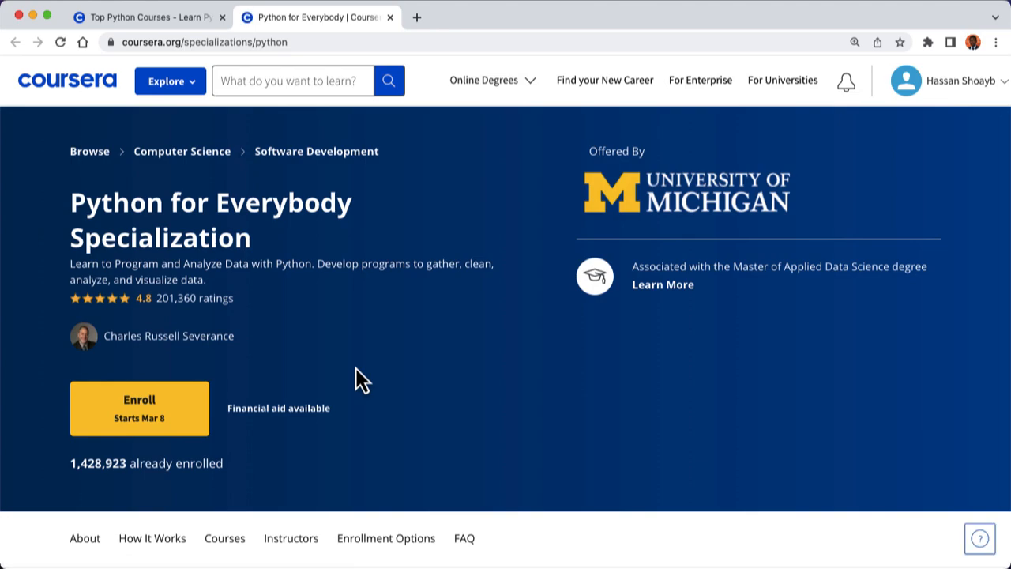
pyautogui.moveTo(297, 423)
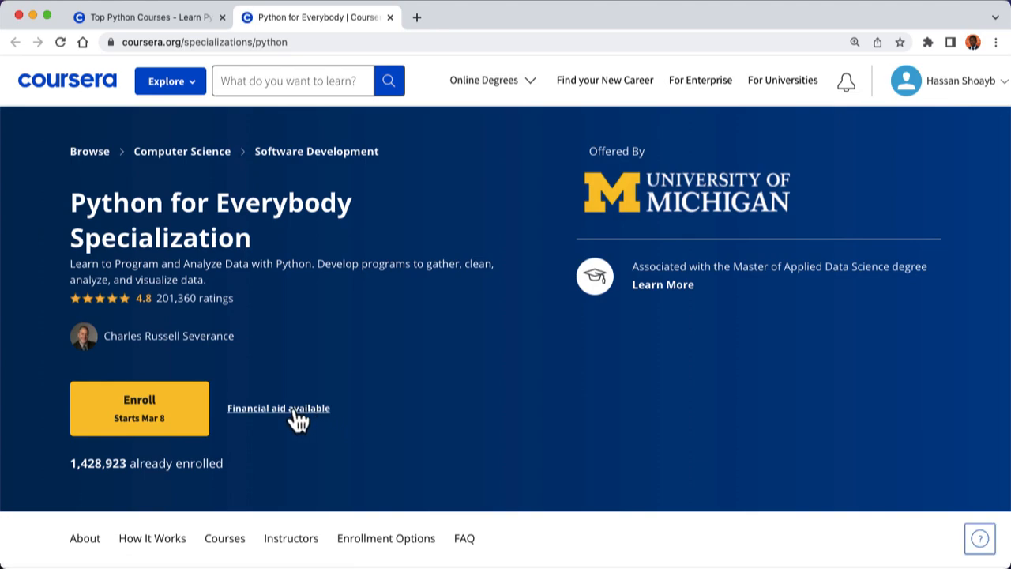
pyautogui.moveTo(305, 427)
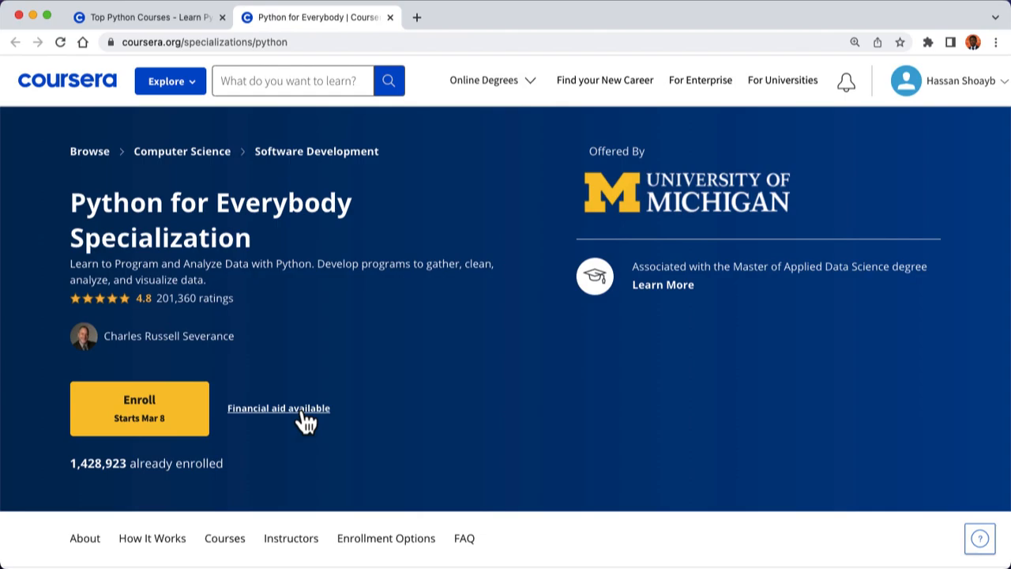
# Start a financial aid application for the Python for Everybody Specialization.
pyautogui.click(278, 408)
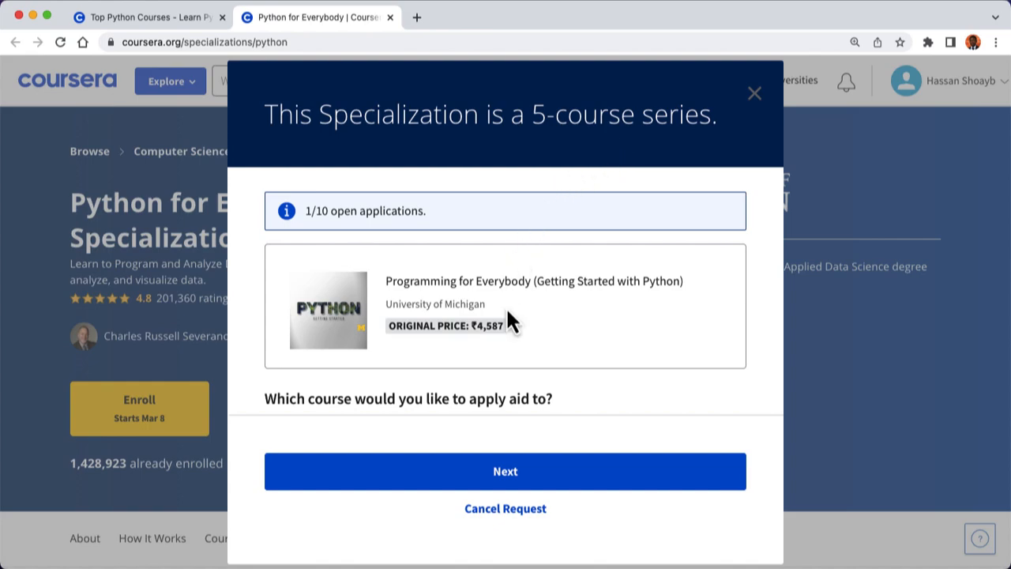
# Choose Course 1: Programming for Everybody as the aid course and continue.
pyautogui.scroll(-3)
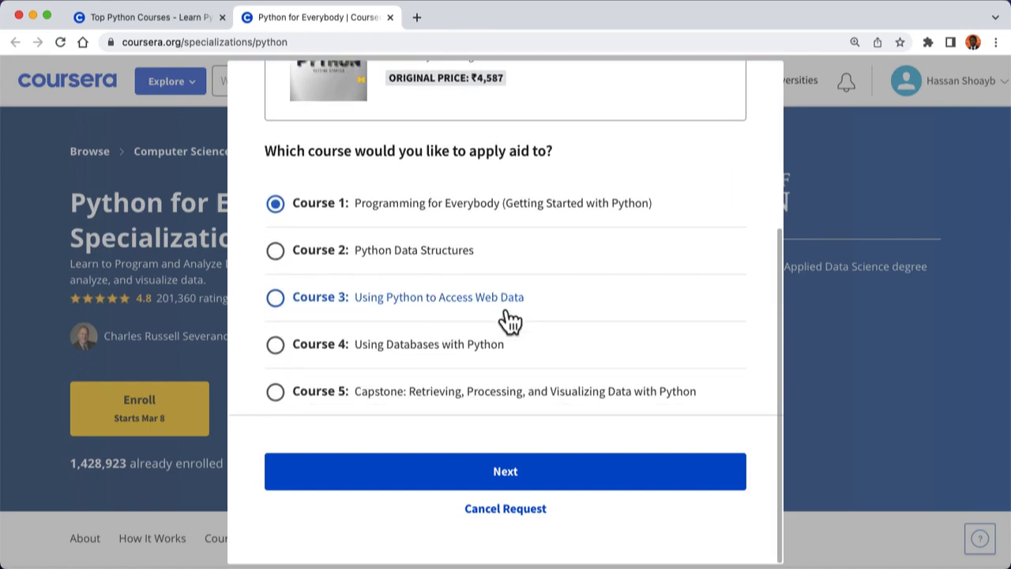
pyautogui.click(275, 250)
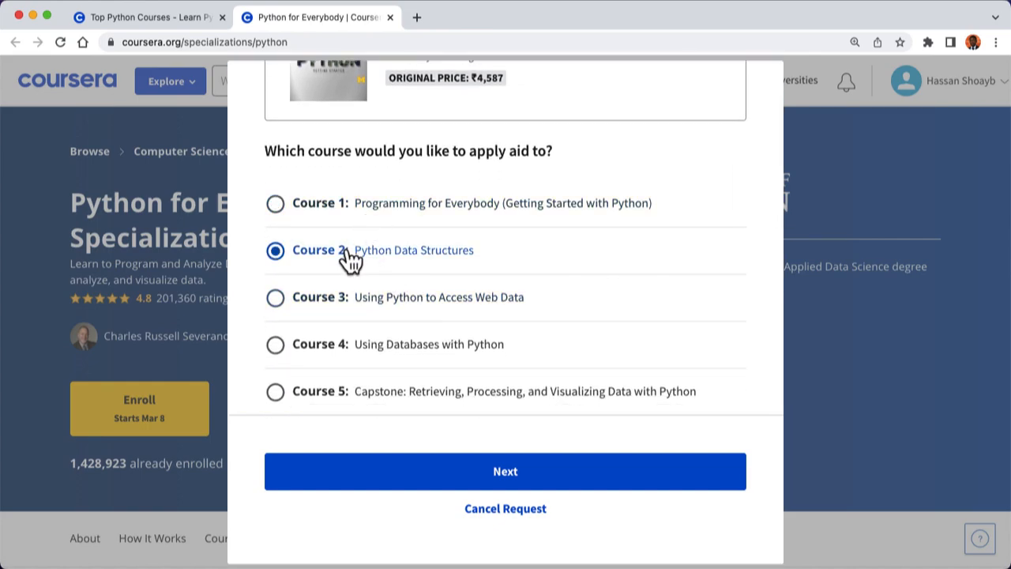
pyautogui.click(275, 203)
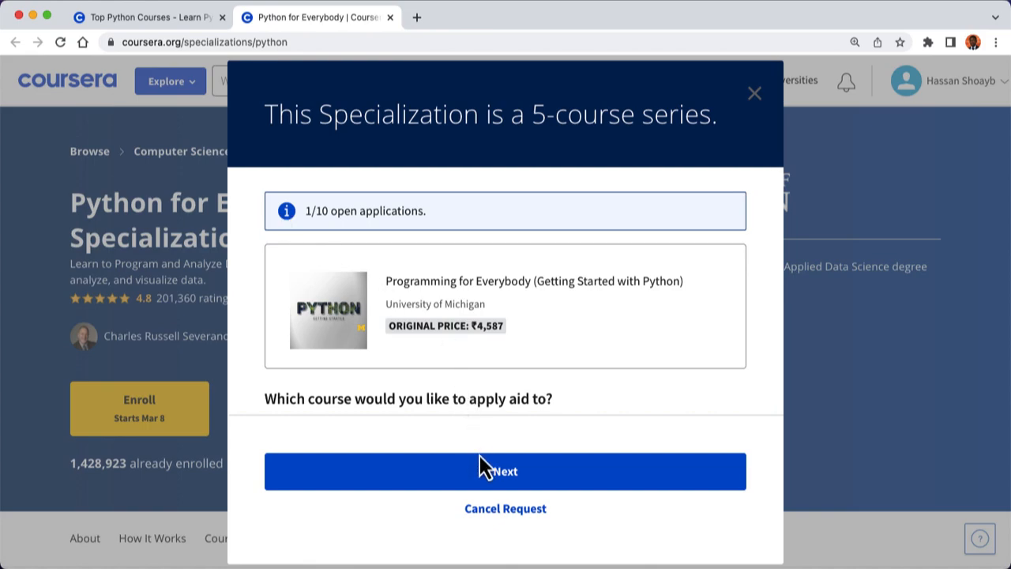
pyautogui.click(505, 470)
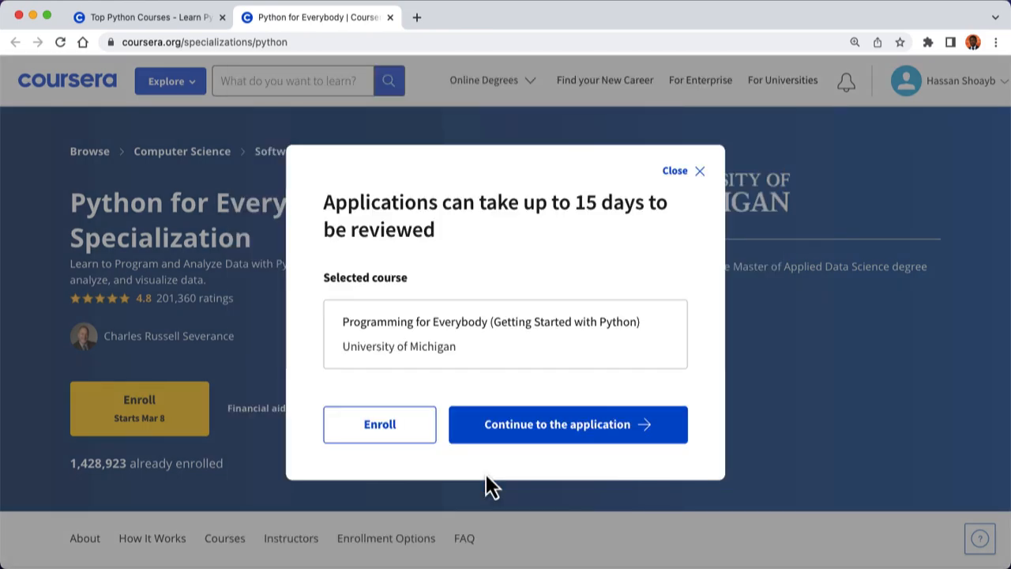
pyautogui.moveTo(329, 206)
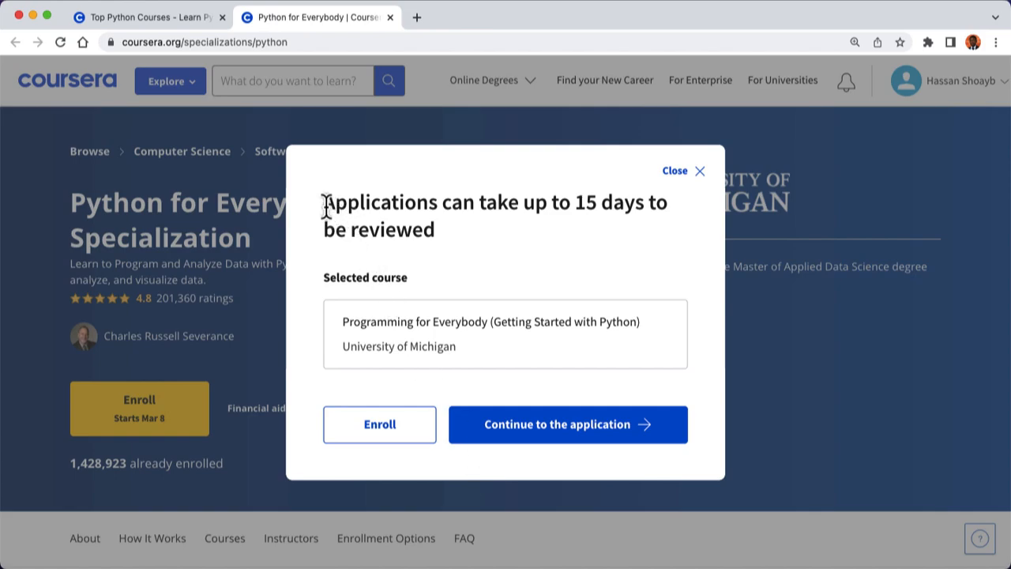
# Dismiss the 15-day review notice and request financial aid for the specialization again.
pyautogui.moveTo(323, 202); pyautogui.dragTo(443, 237)
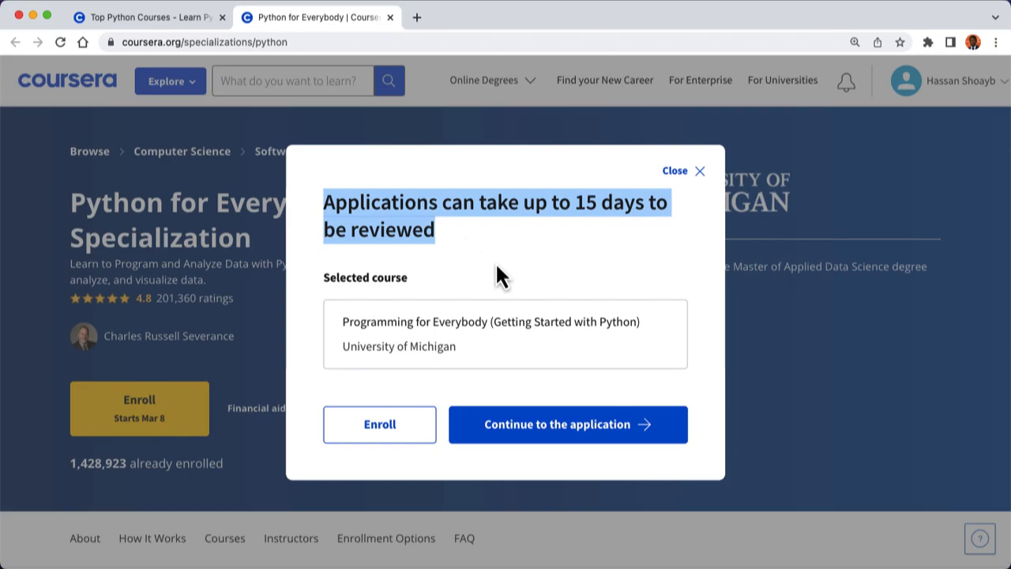
pyautogui.click(705, 170)
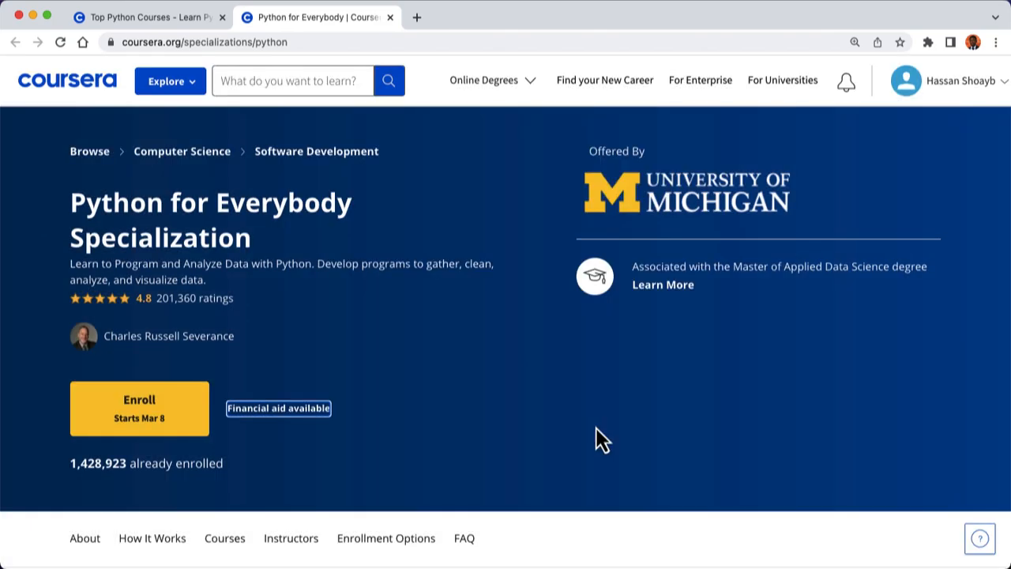
# Confirm the background information is reviewed and continue to step 2 of the application.
pyautogui.click(278, 408)
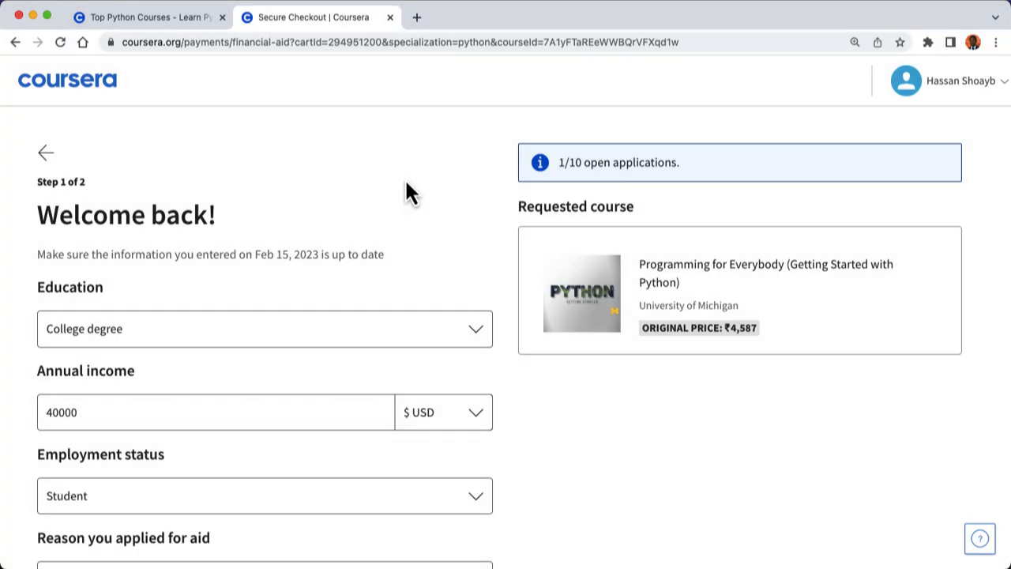
pyautogui.moveTo(338, 214)
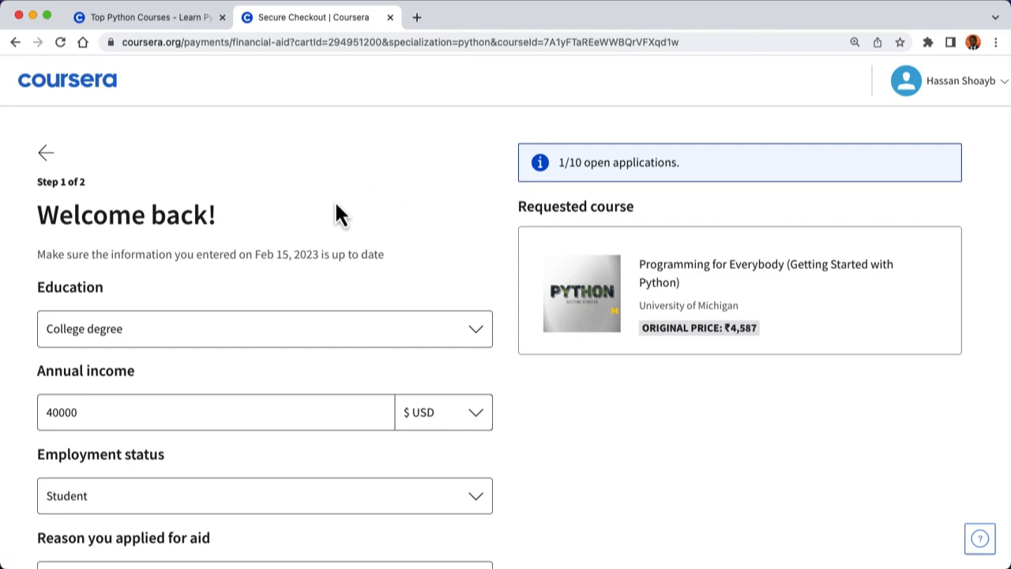
pyautogui.click(266, 329)
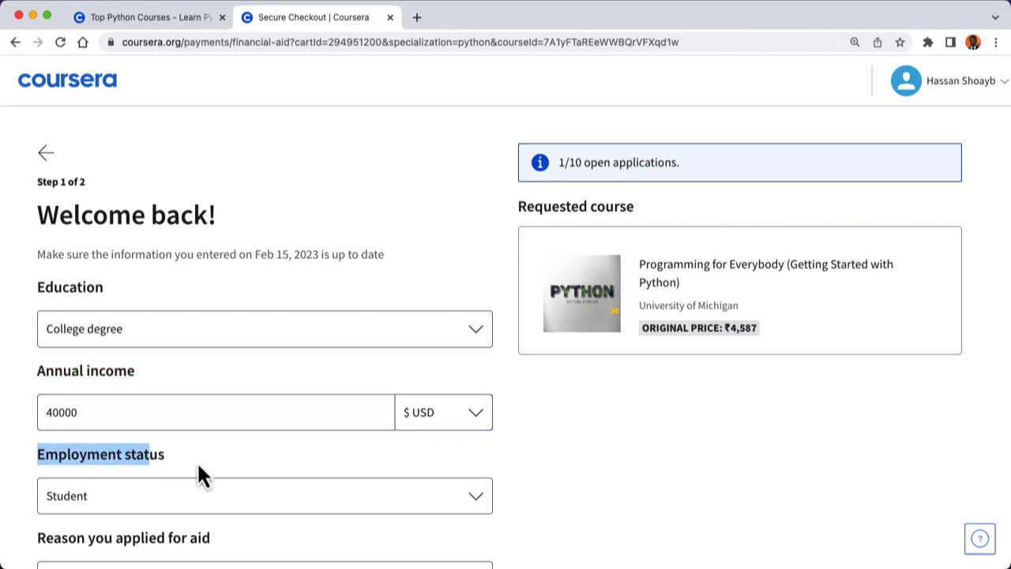
pyautogui.scroll(-3)
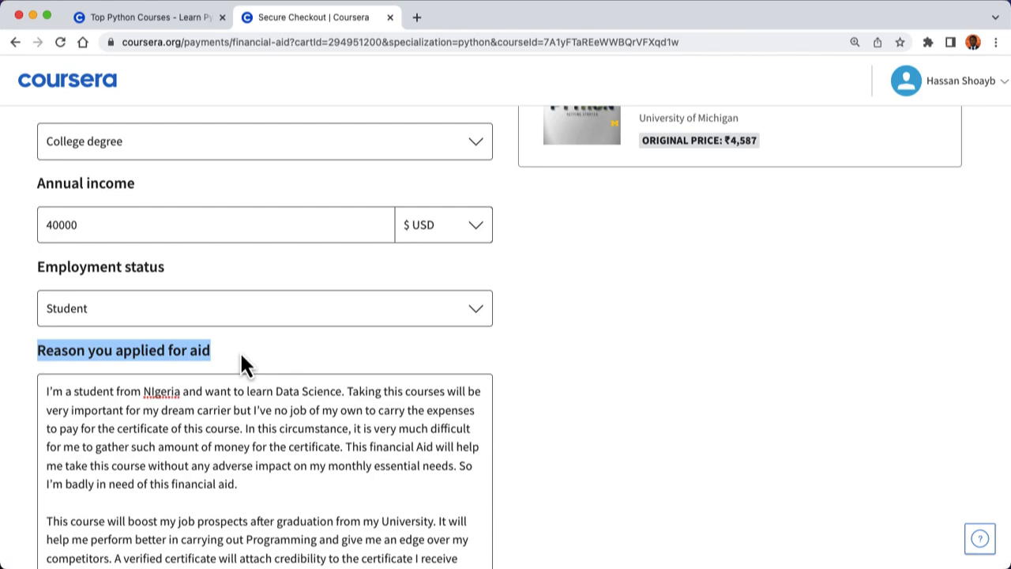
pyautogui.scroll(-3)
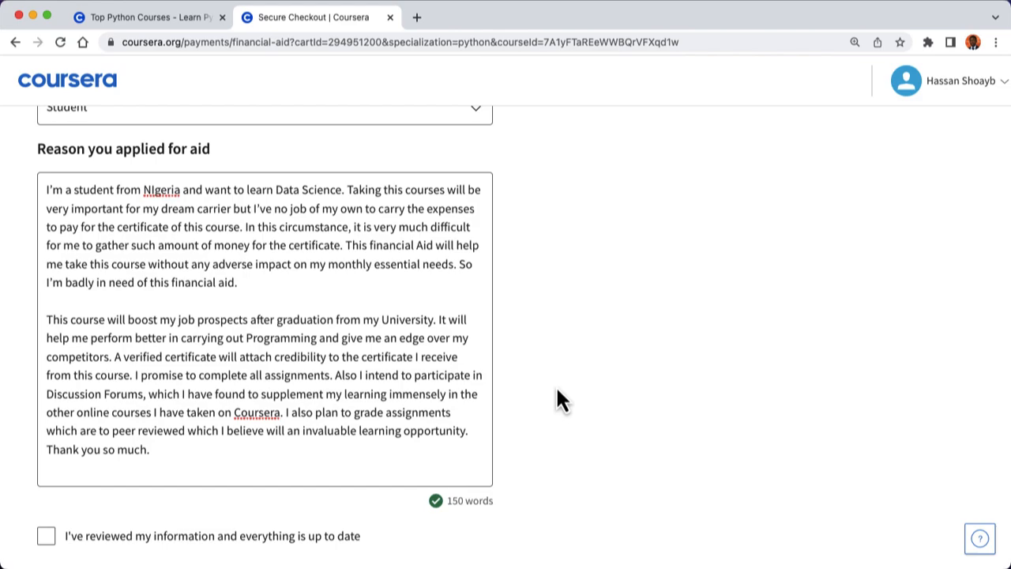
pyautogui.scroll(-3)
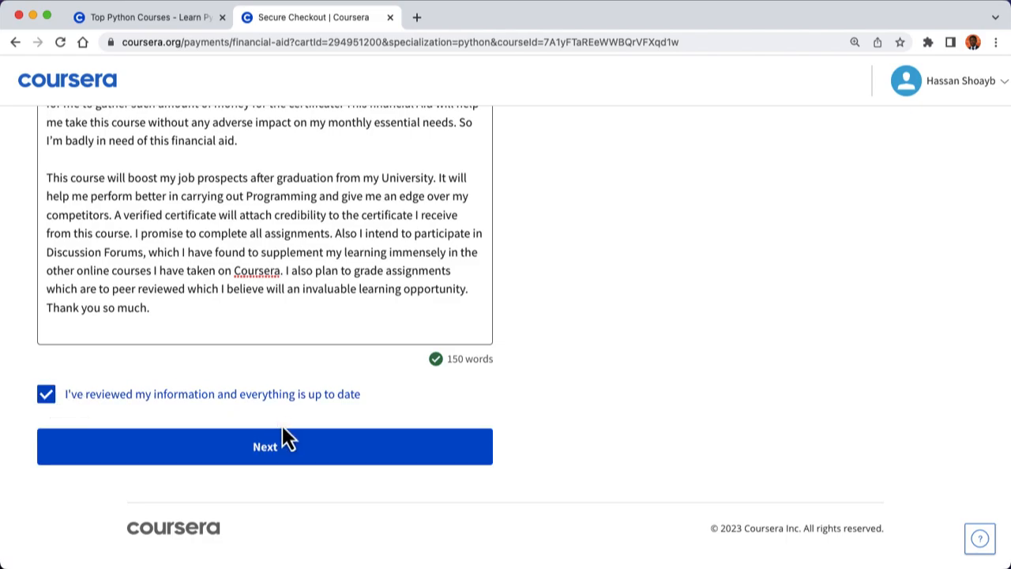
pyautogui.click(266, 445)
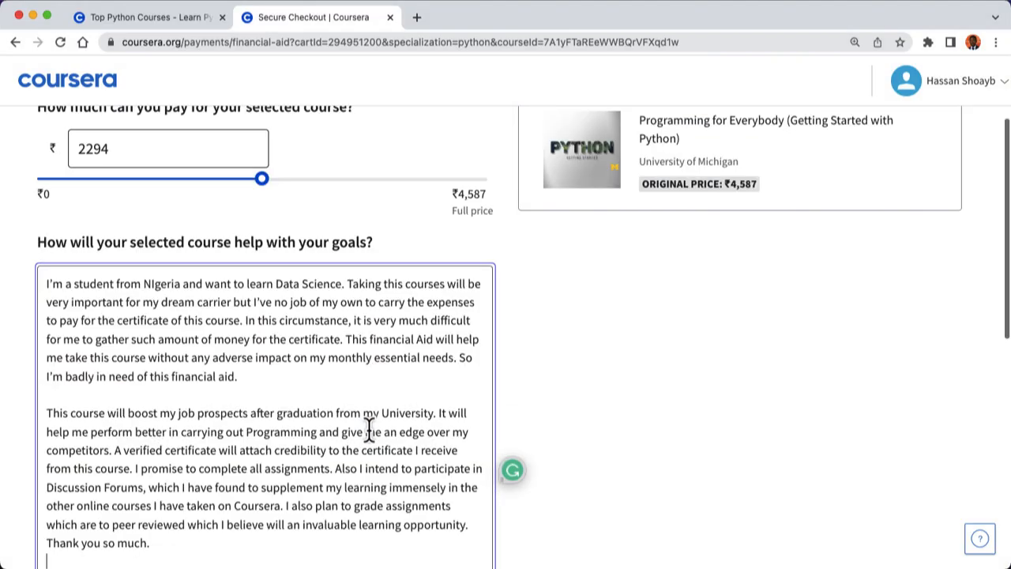
# Agree to both terms: information accuracy and commitment to finishing the course.
pyautogui.scroll(-3)
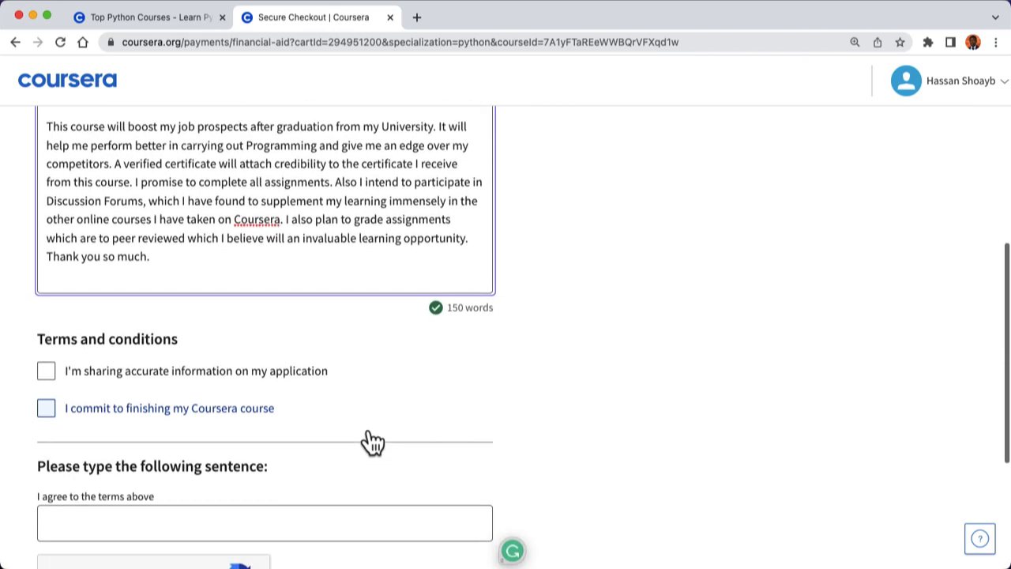
pyautogui.scroll(-3)
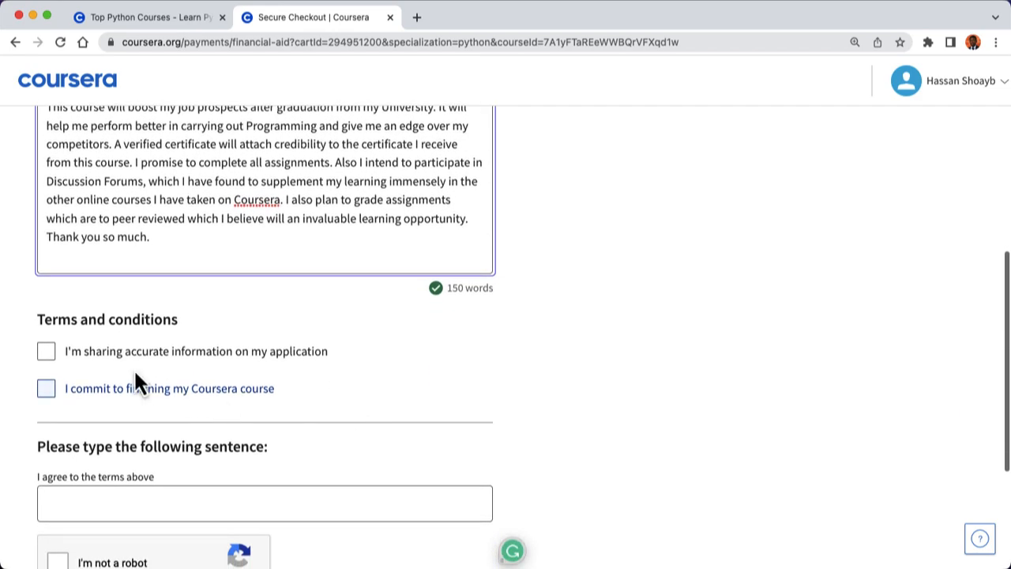
pyautogui.click(45, 351)
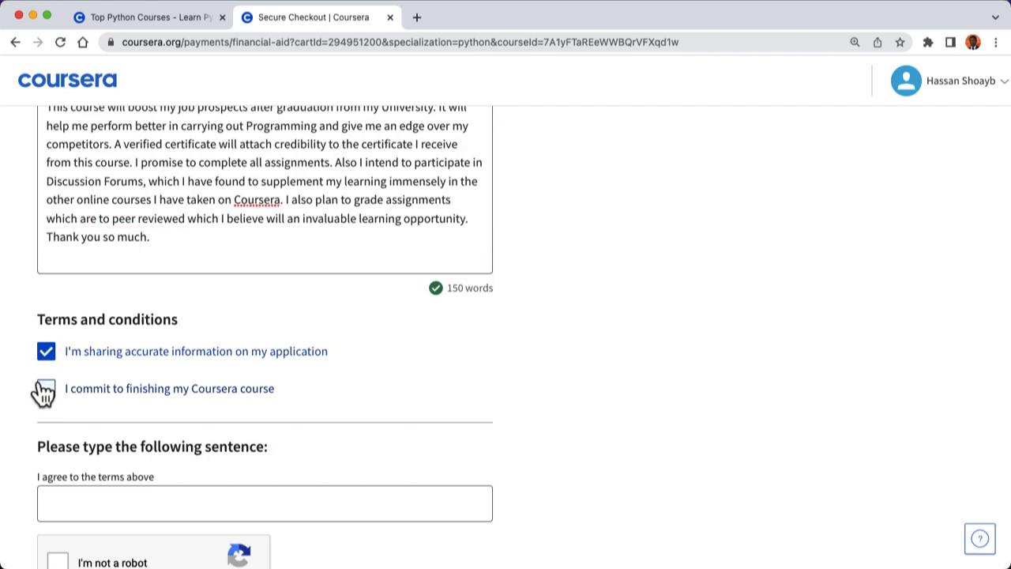
pyautogui.click(44, 388)
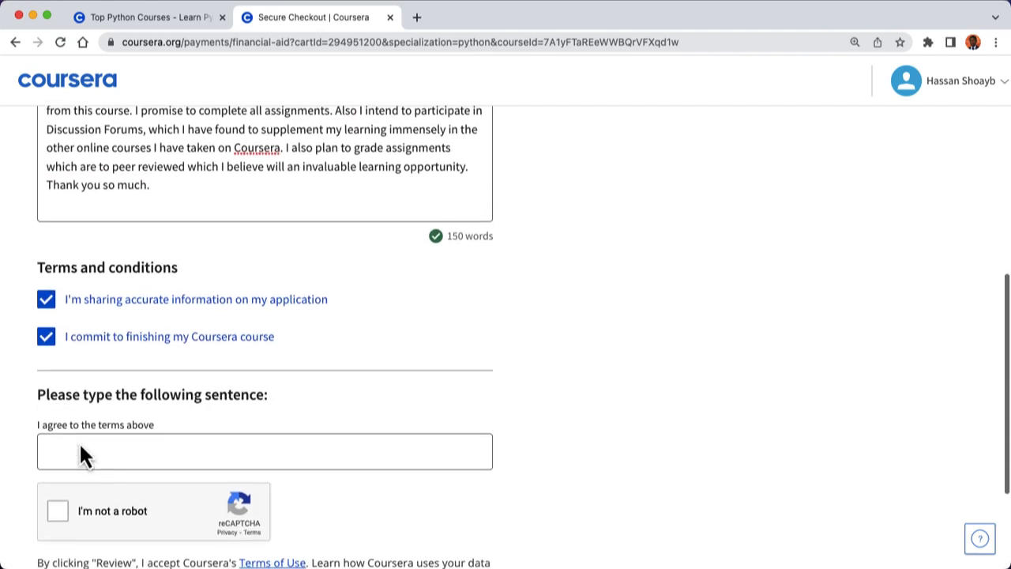
# Enter 'I agree to the terms above' and pass the reCAPTCHA robot check.
pyautogui.scroll(-3)
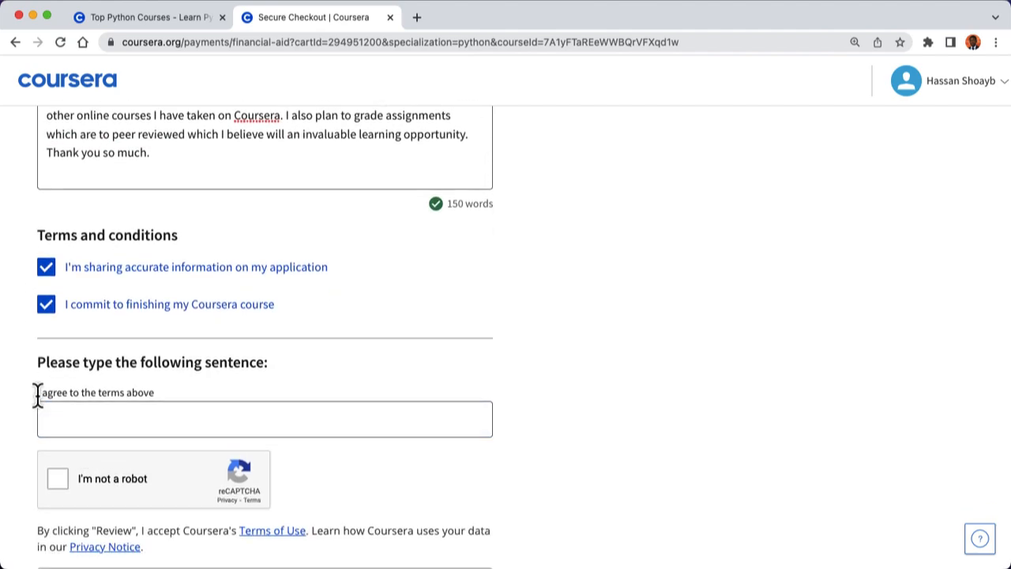
pyautogui.moveTo(36, 391); pyautogui.dragTo(155, 392)
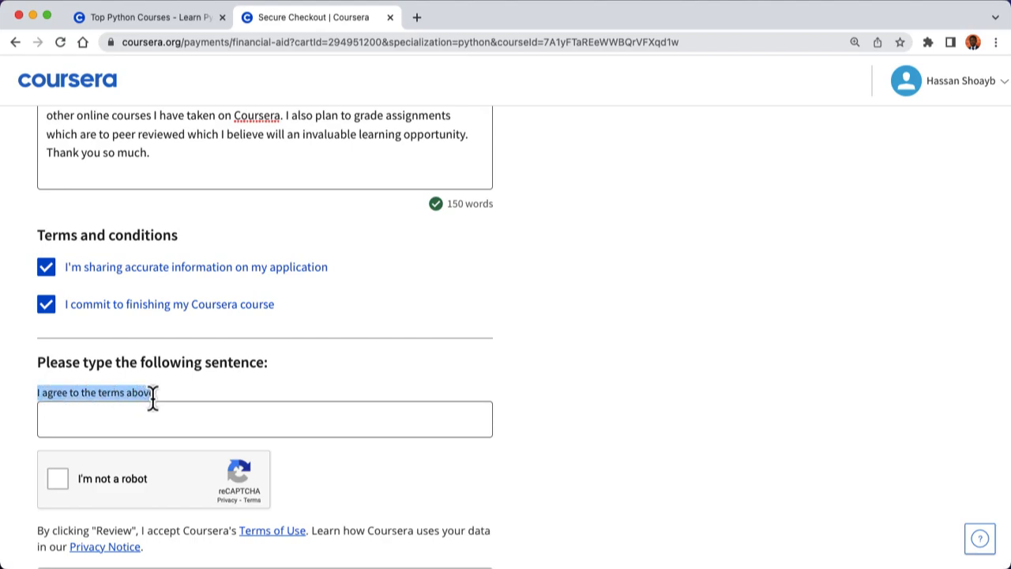
pyautogui.write('I agree to the terms above')
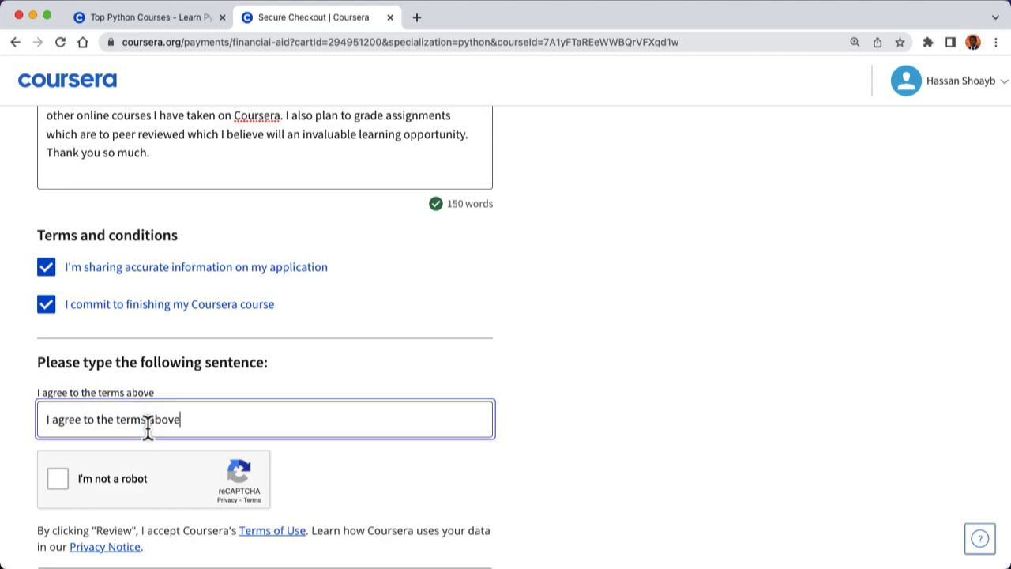
pyautogui.click(59, 477)
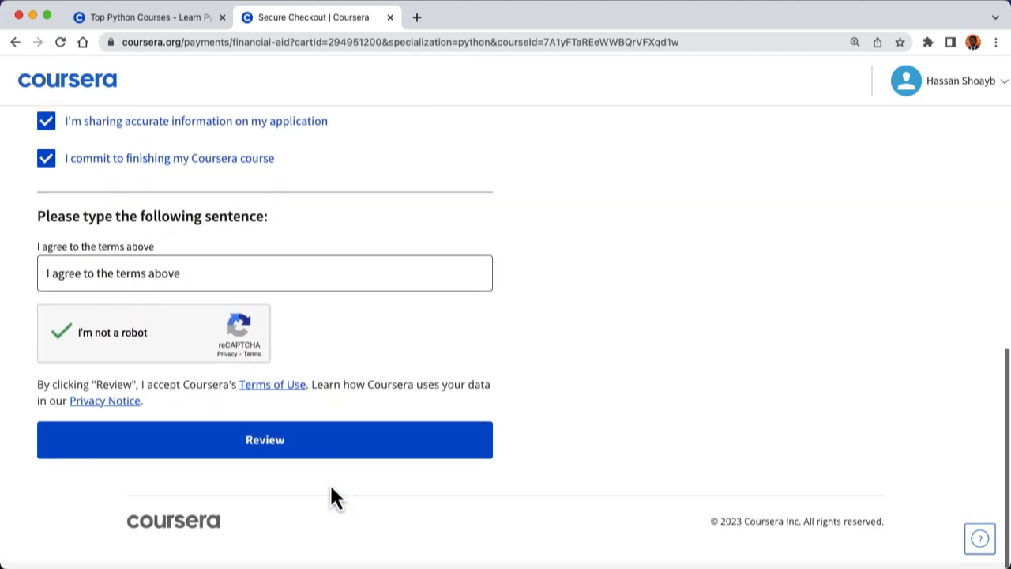
# Review the completed summary and submit the financial aid application.
pyautogui.click(265, 439)
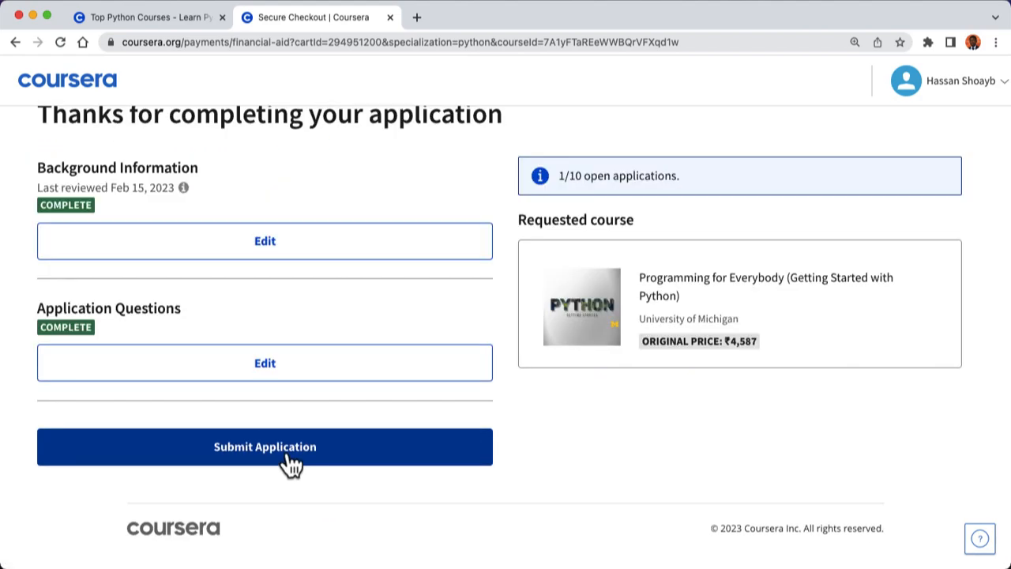
pyautogui.click(265, 446)
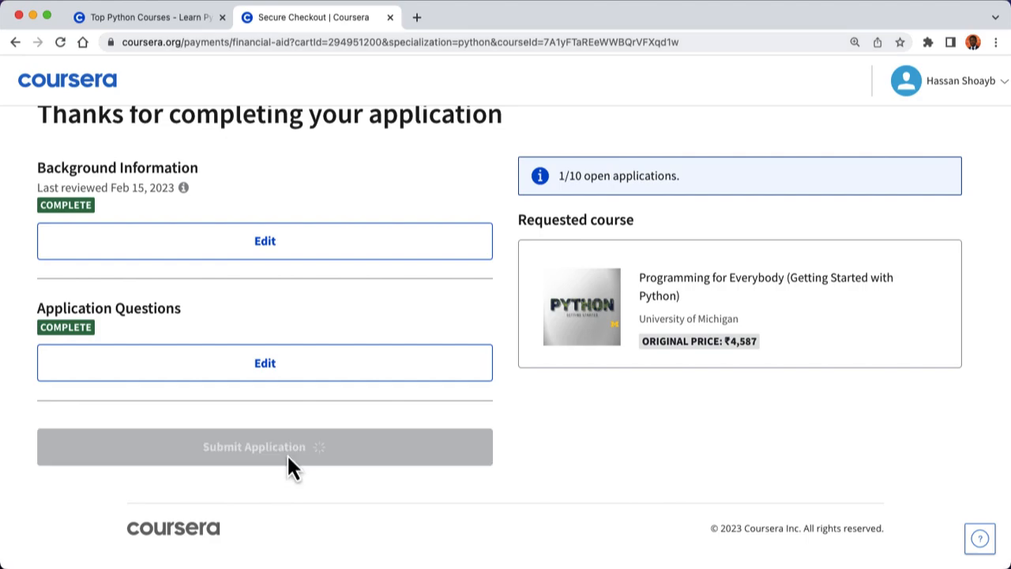
pyautogui.click(265, 445)
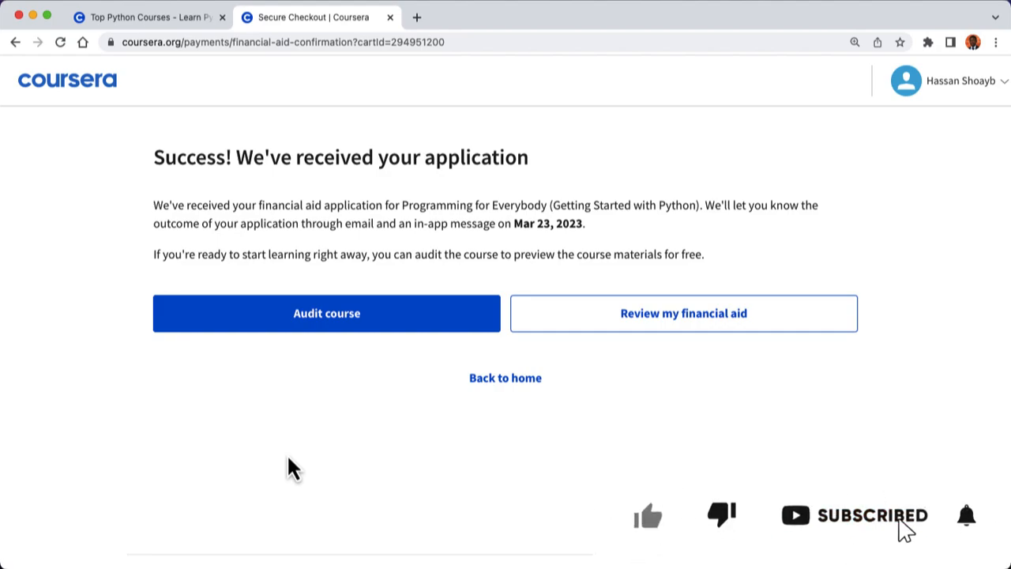
# Acknowledge the success page confirming the application was received.
pyautogui.click(966, 517)
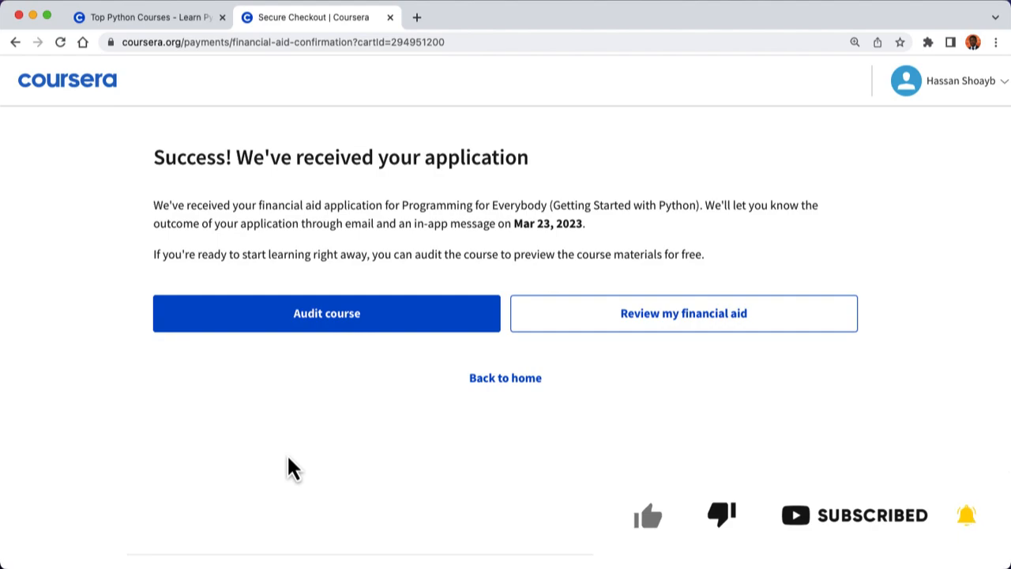